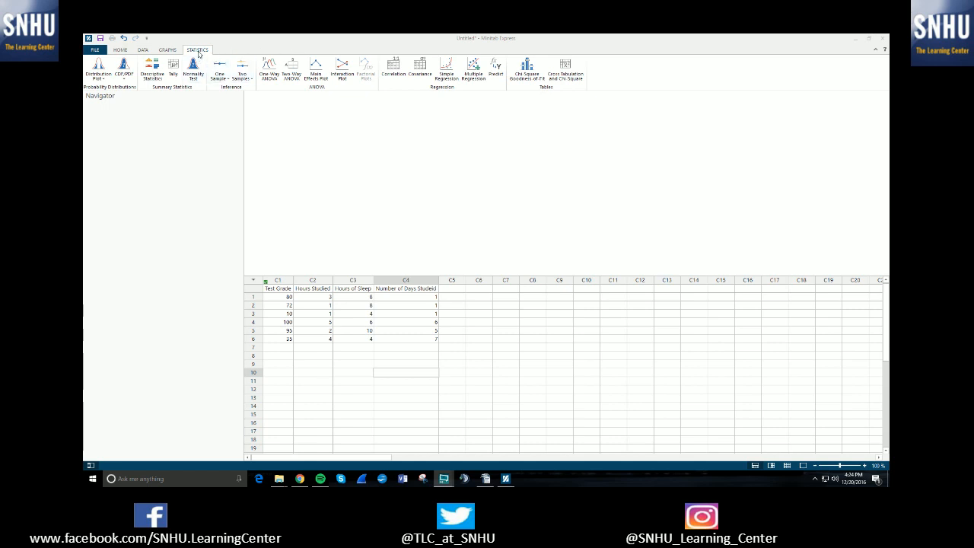
mouse_move(472, 68)
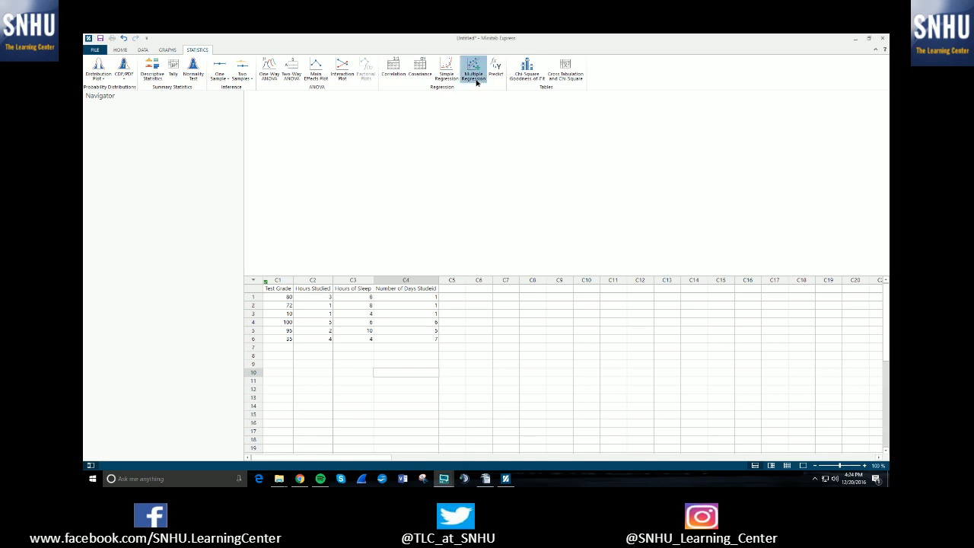
Start a Multiple Regression from the Statistics Regression menu, nudging its dialog aside and back
left_click(473, 70)
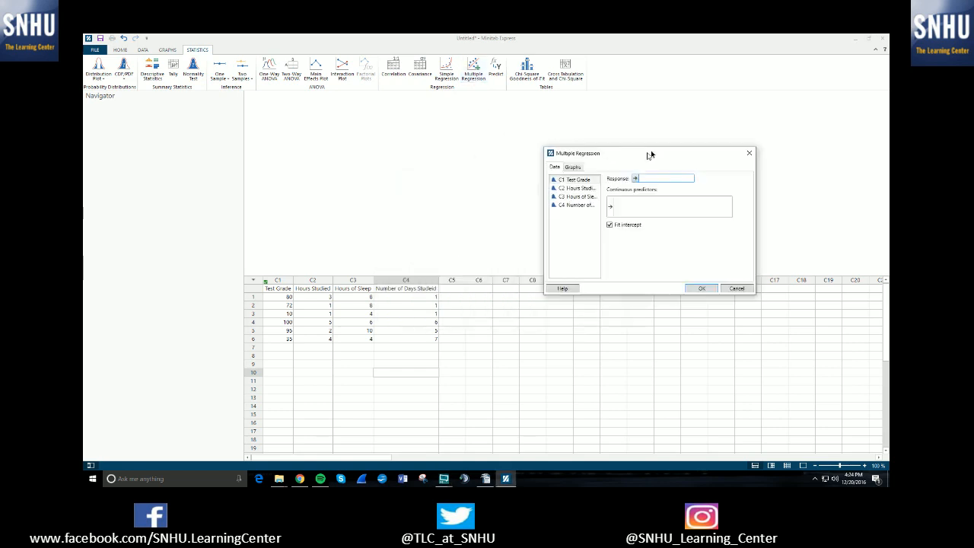
left_click_drag(651, 152, 688, 130)
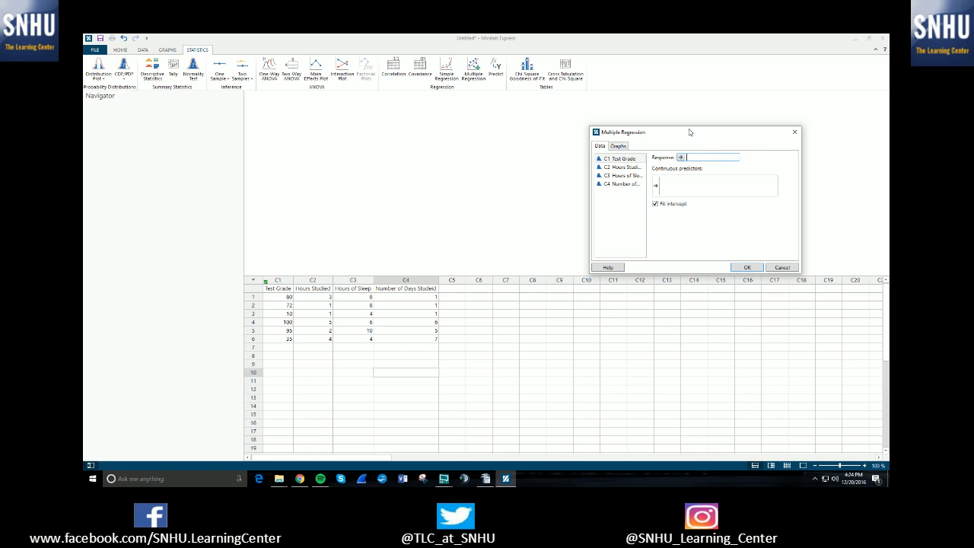
mouse_move(271, 293)
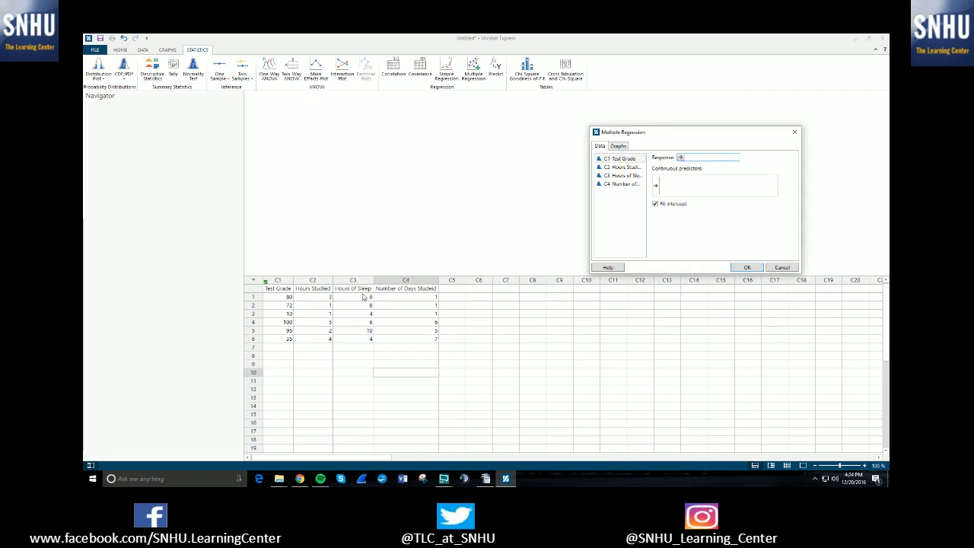
mouse_move(414, 314)
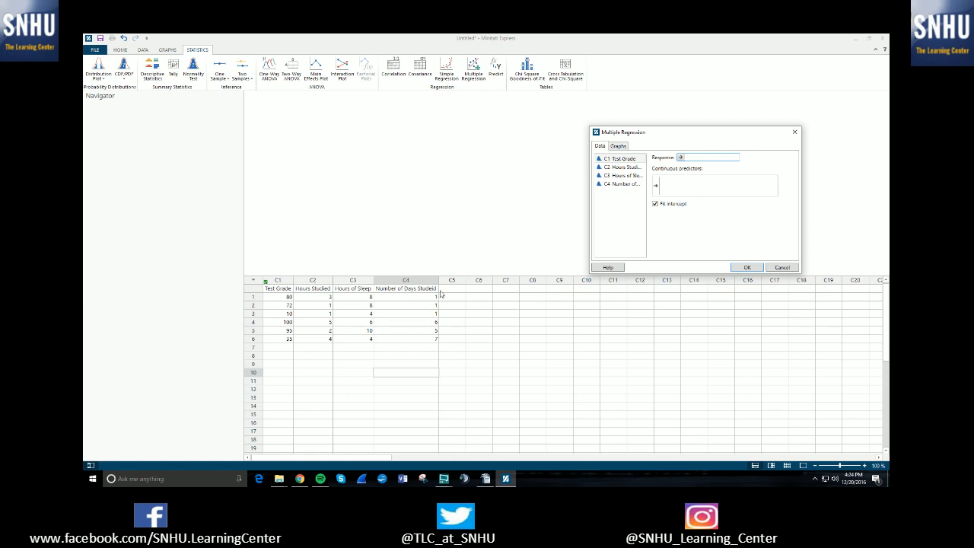
mouse_move(310, 301)
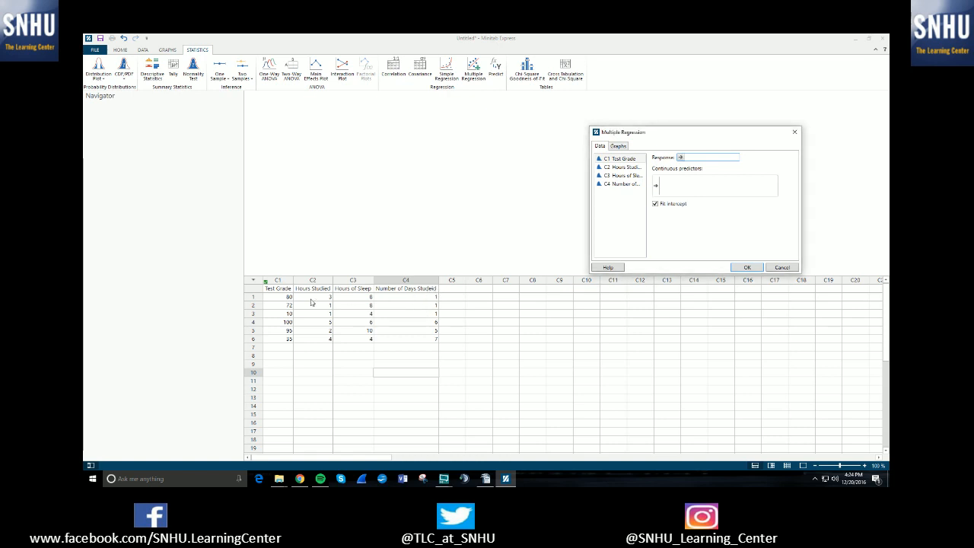
mouse_move(410, 309)
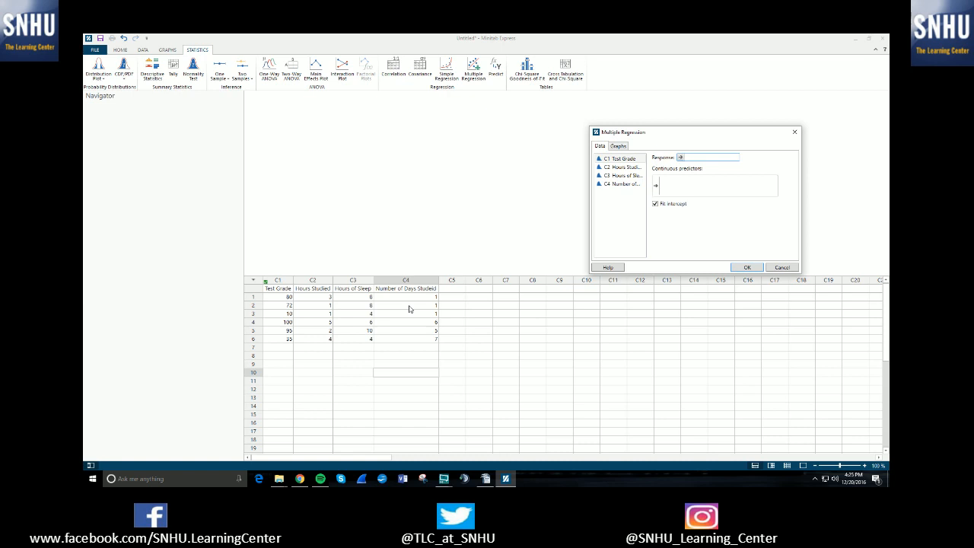
left_click_drag(693, 131, 621, 131)
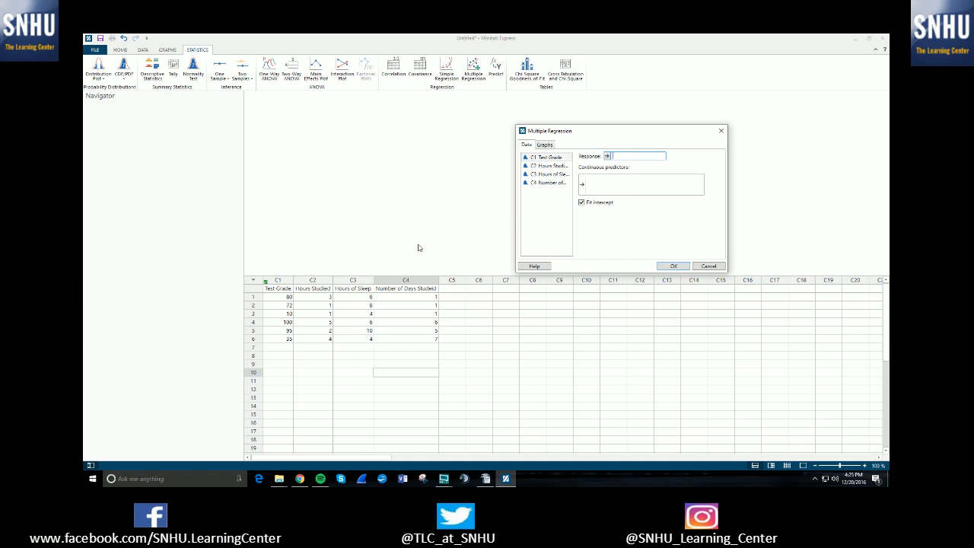
mouse_move(410, 253)
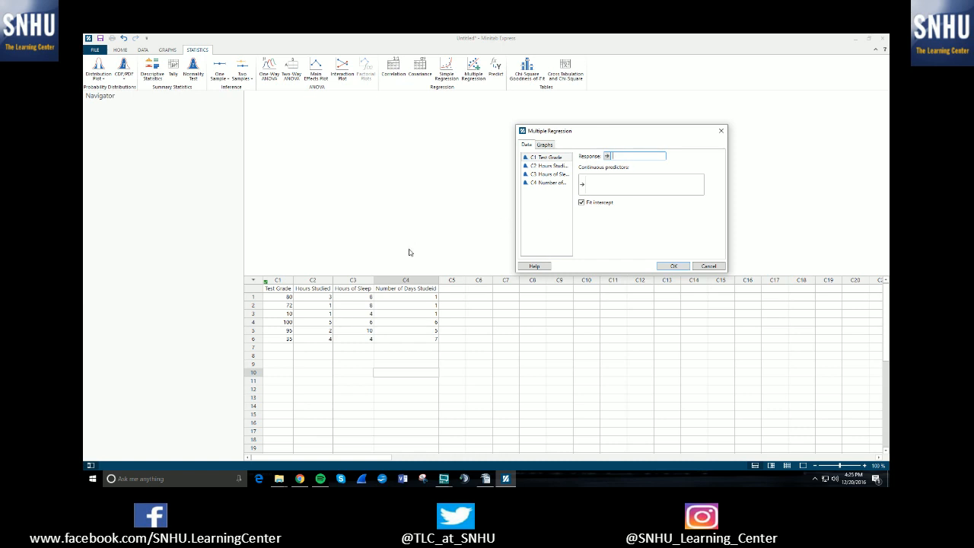
mouse_move(372, 262)
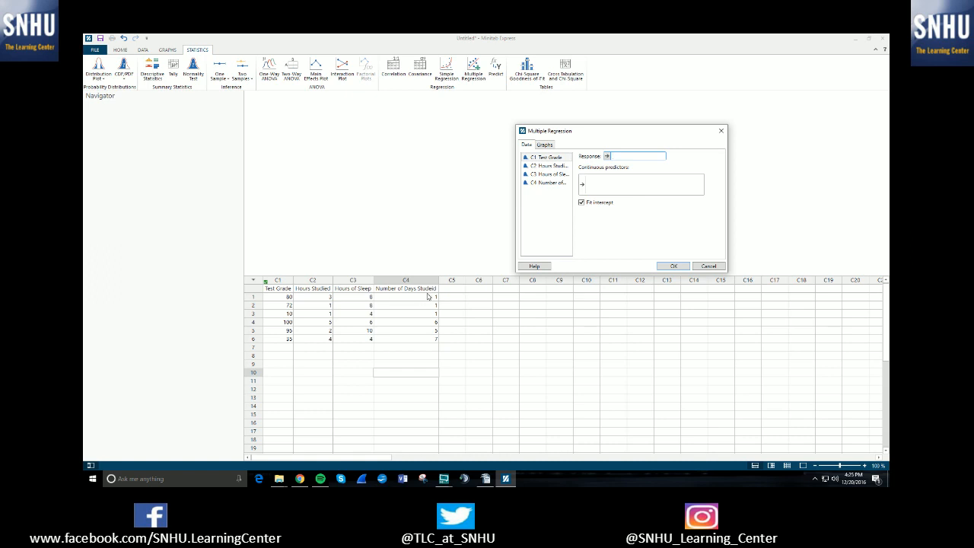
mouse_move(408, 292)
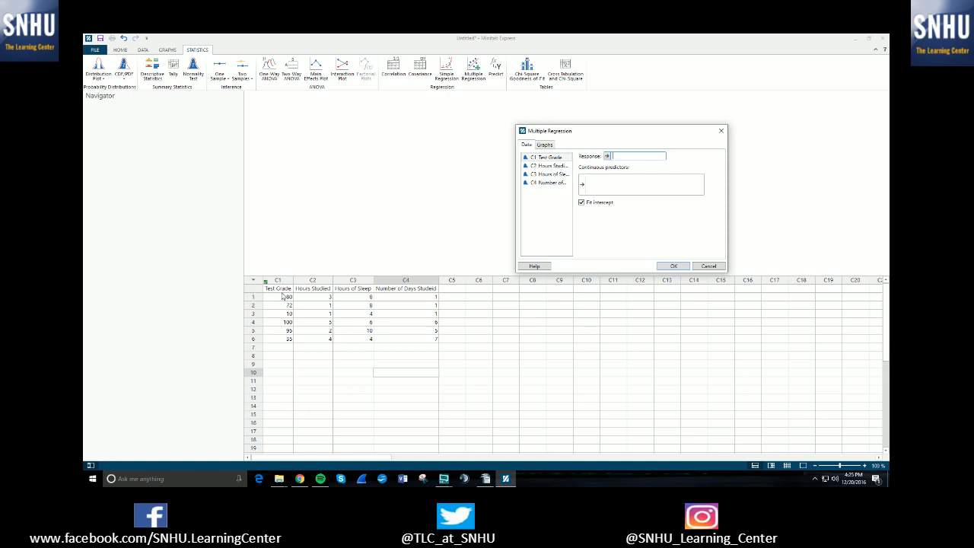
Use Test Grade as response with Hours Studied, Hours of Sleep and Number of Days Studied as continuous predictors
left_click(548, 166)
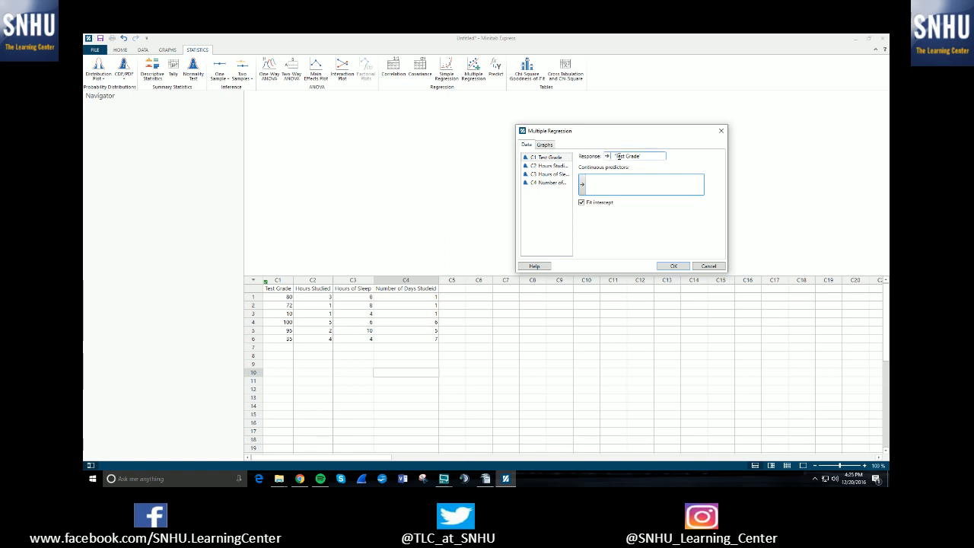
left_click(641, 184)
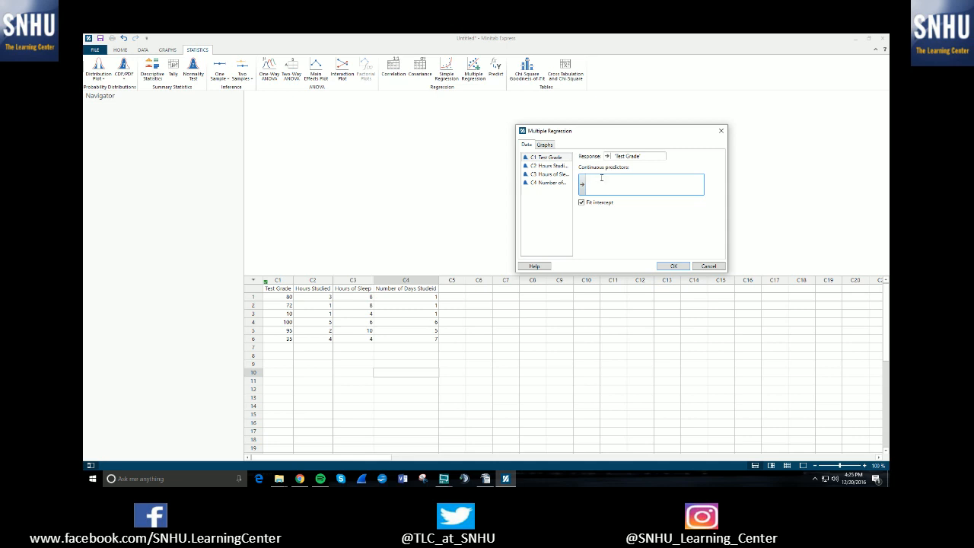
left_click(549, 166)
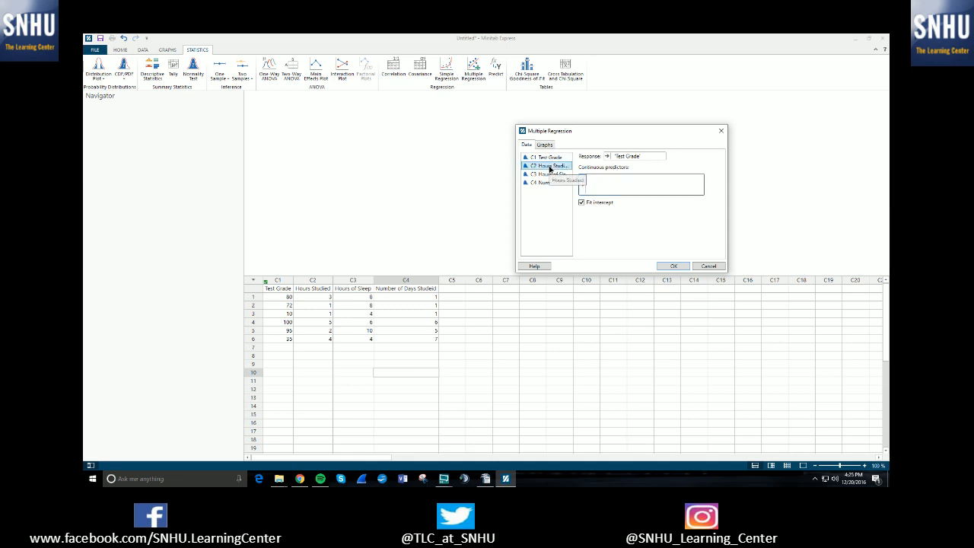
left_click(582, 184)
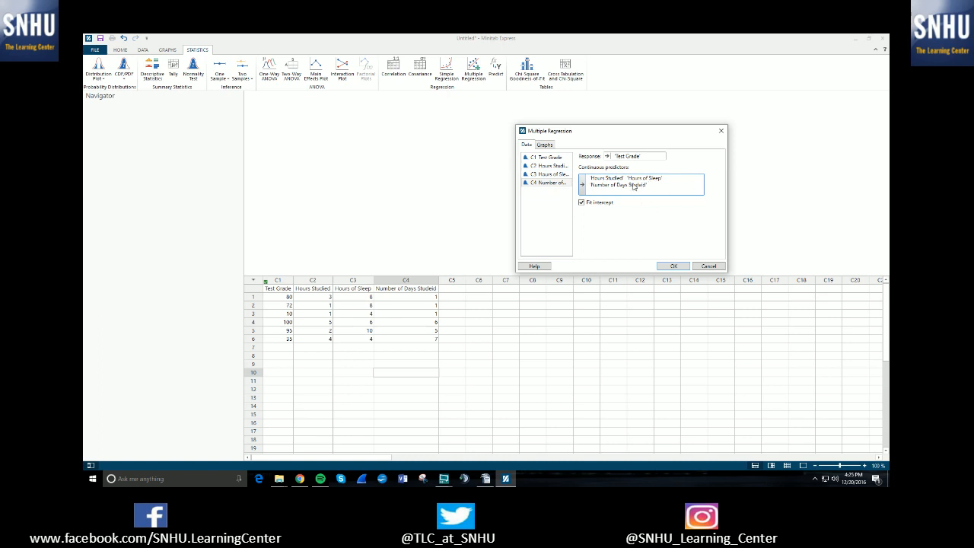
left_click(548, 157)
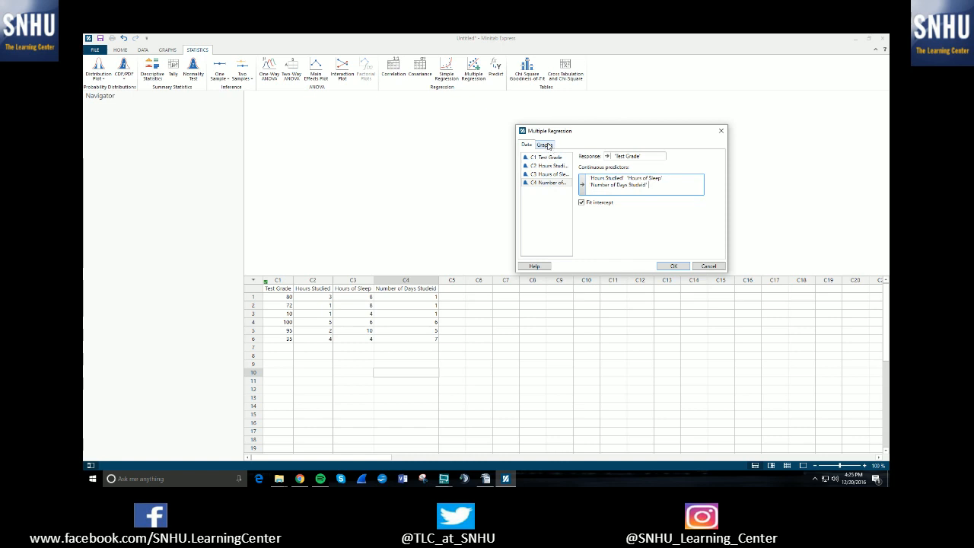
left_click(545, 145)
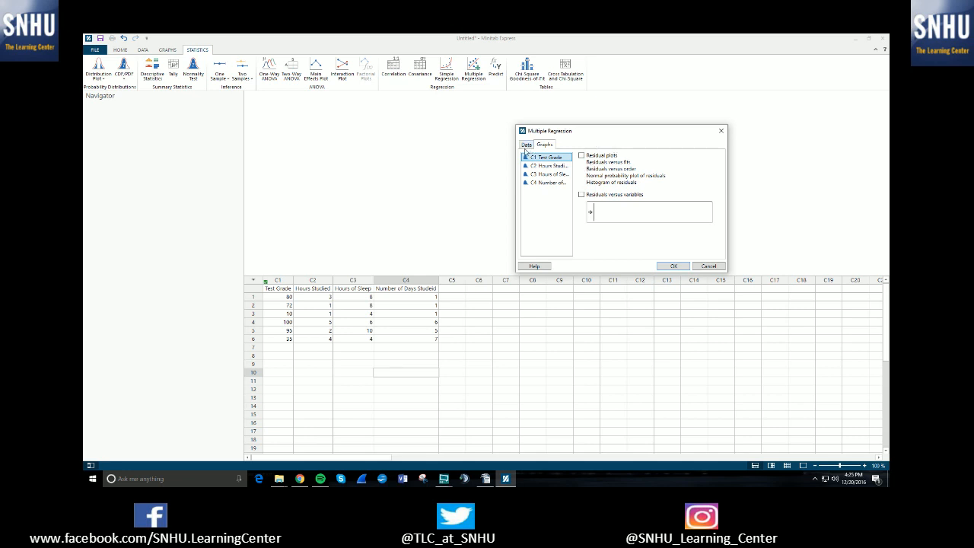
left_click(527, 144)
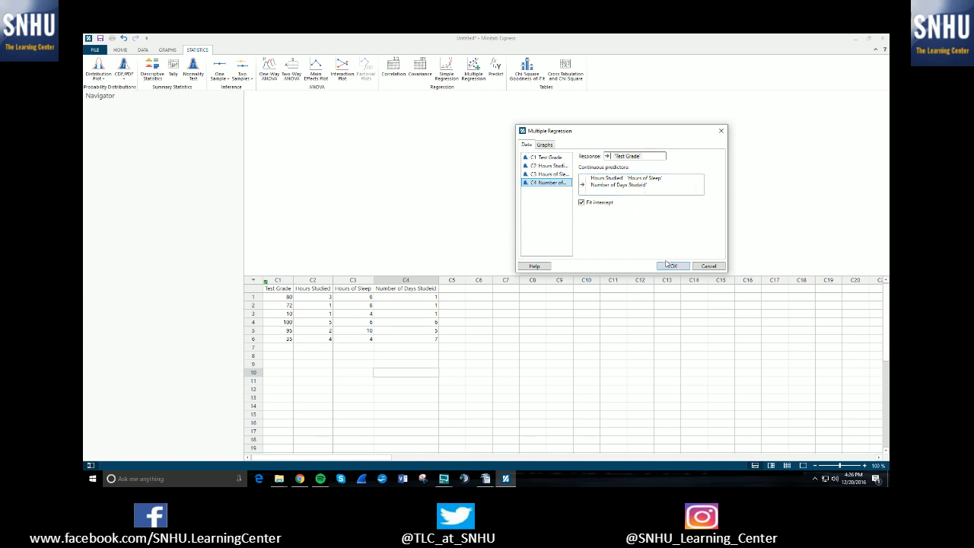
left_click(672, 265)
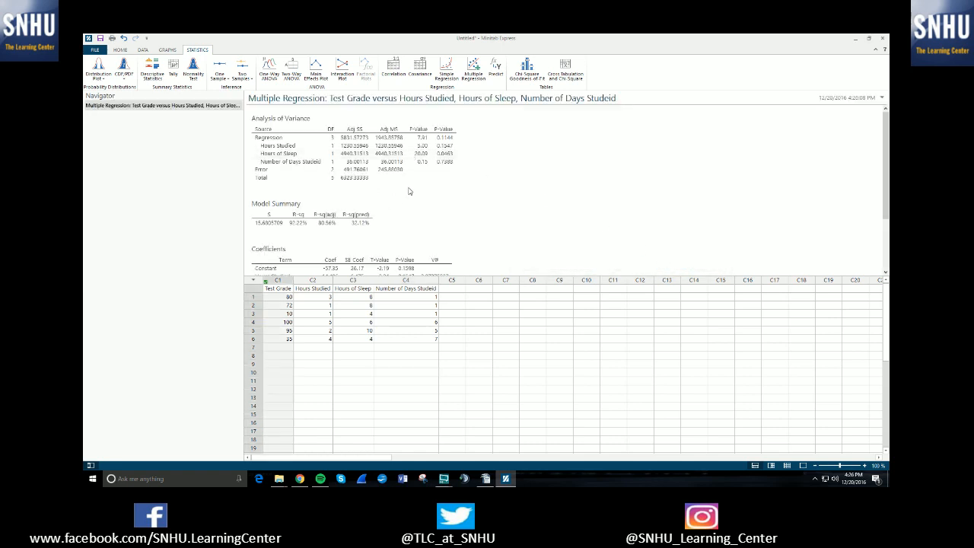
scroll("down", 3)
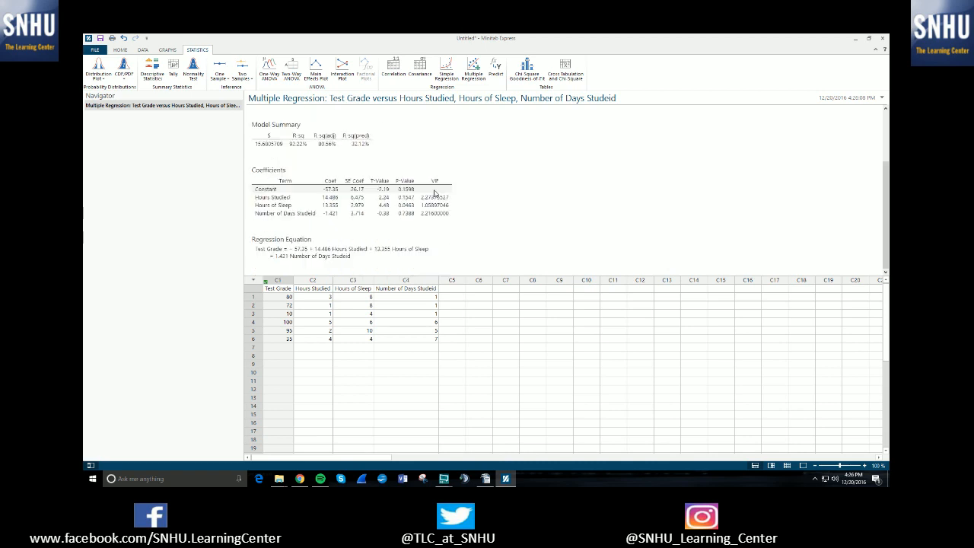
scroll("up", 3)
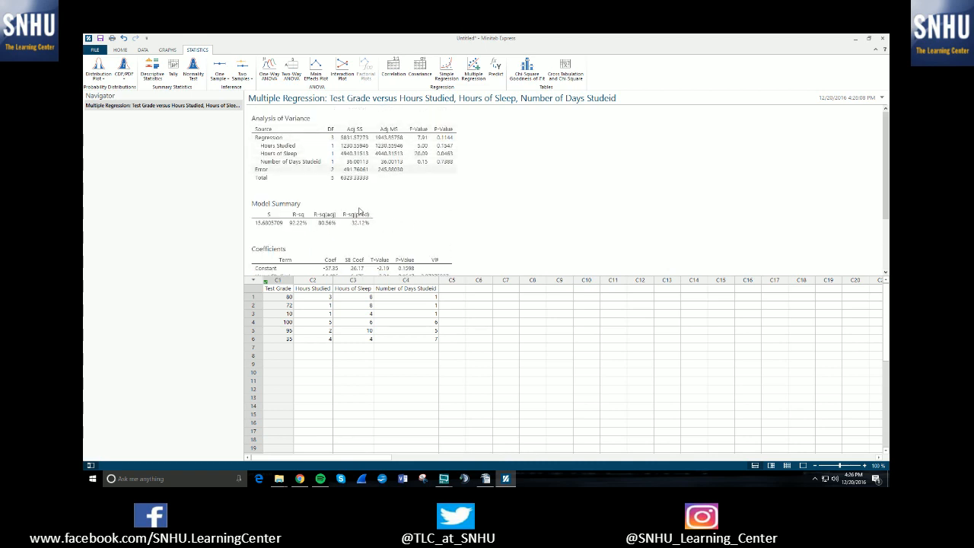
scroll("down", 3)
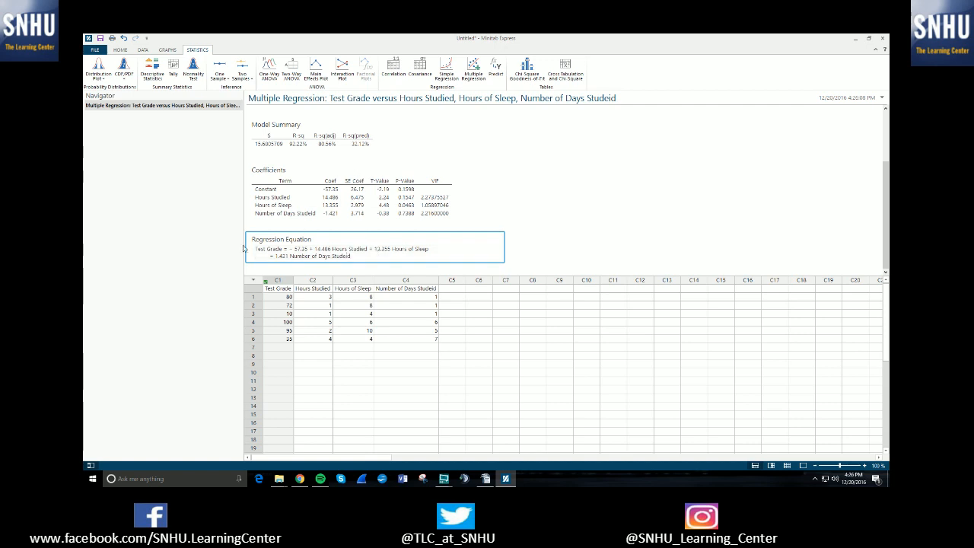
mouse_move(350, 235)
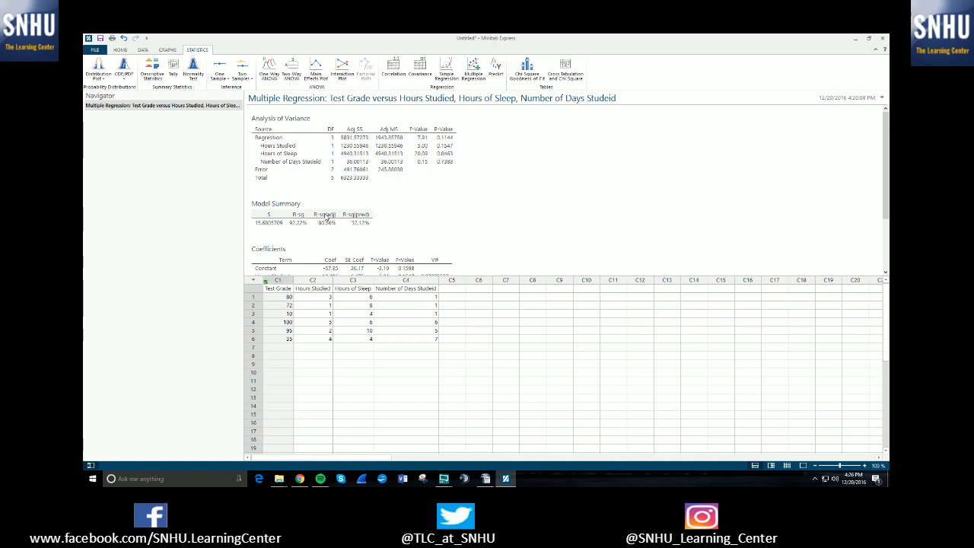
mouse_move(329, 223)
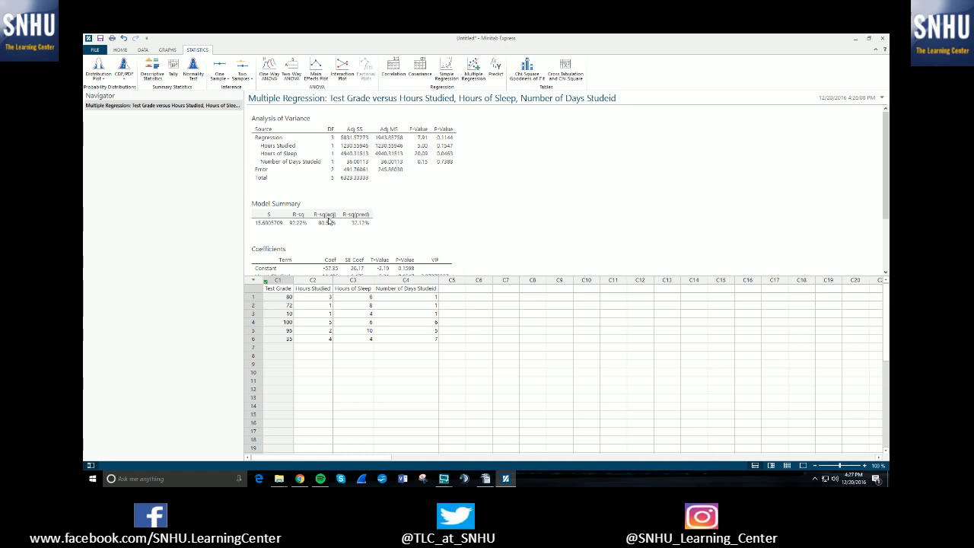
mouse_move(417, 234)
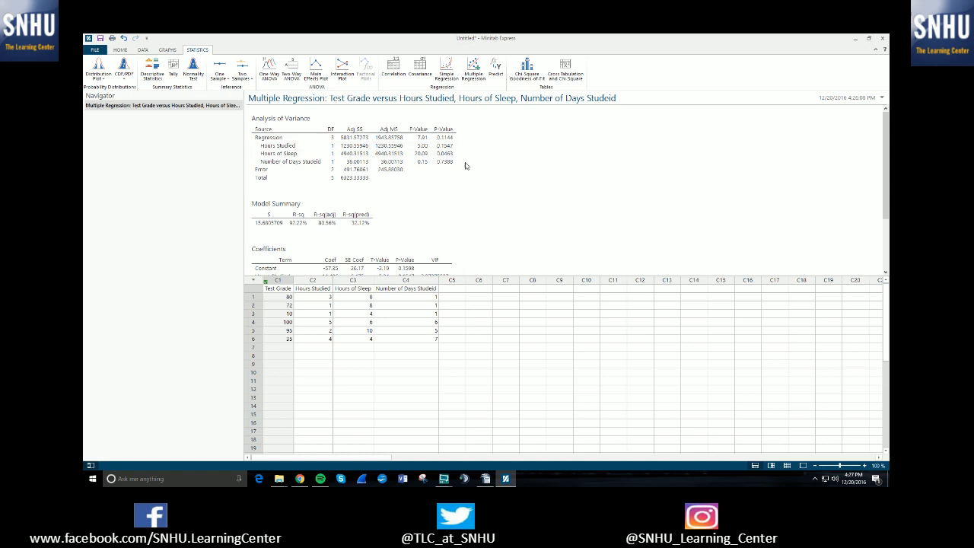
mouse_move(439, 167)
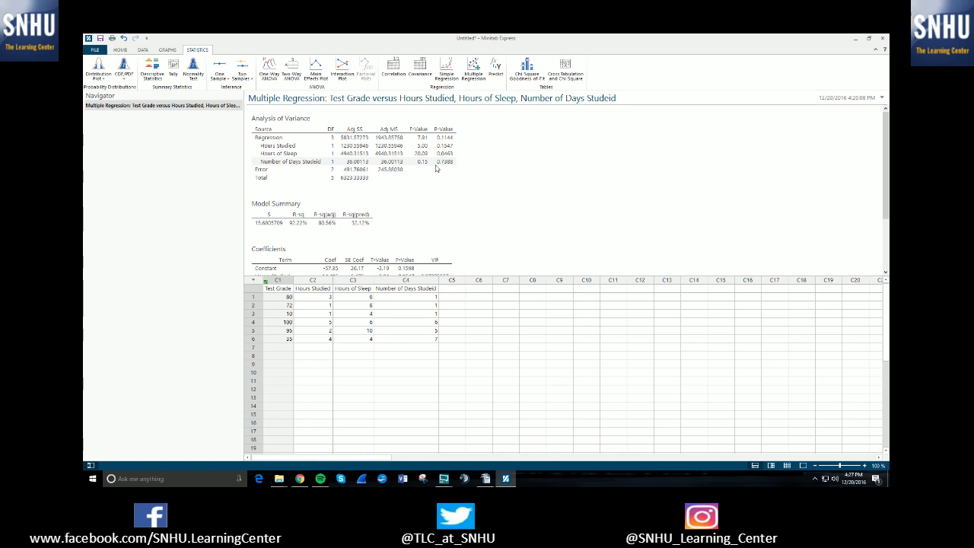
mouse_move(448, 165)
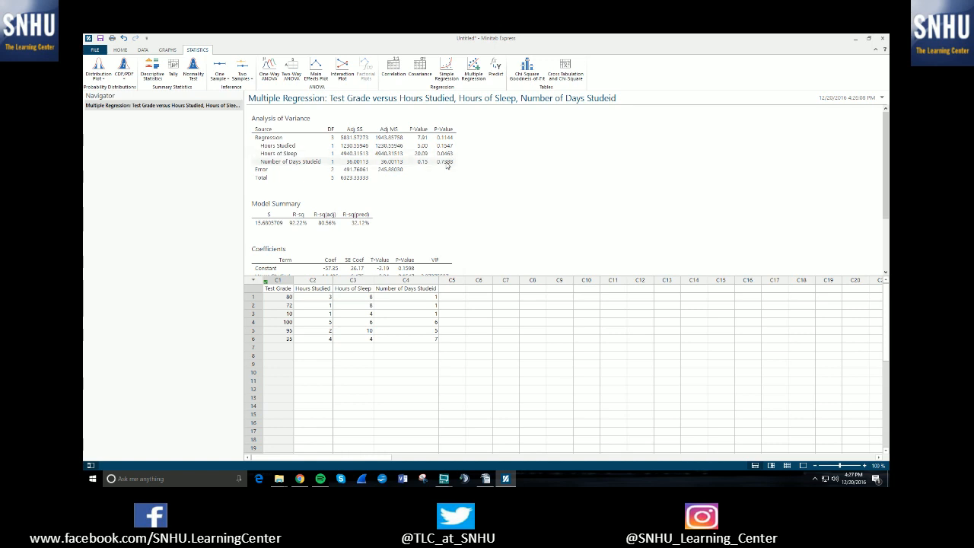
mouse_move(448, 164)
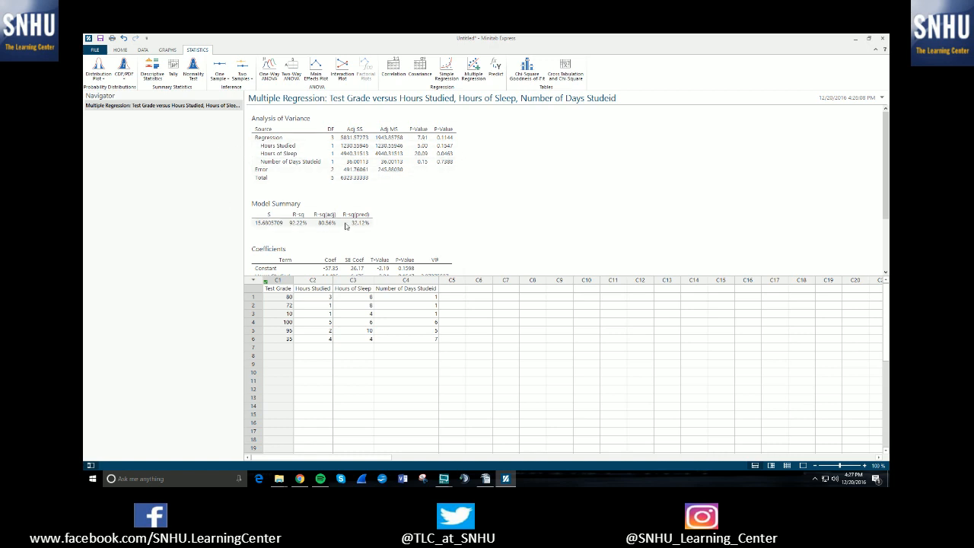
mouse_move(287, 168)
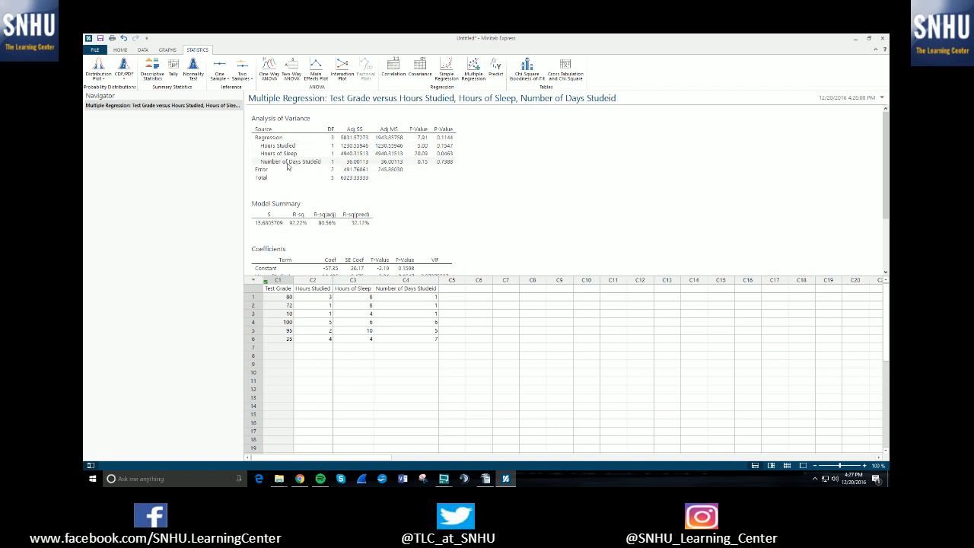
mouse_move(444, 164)
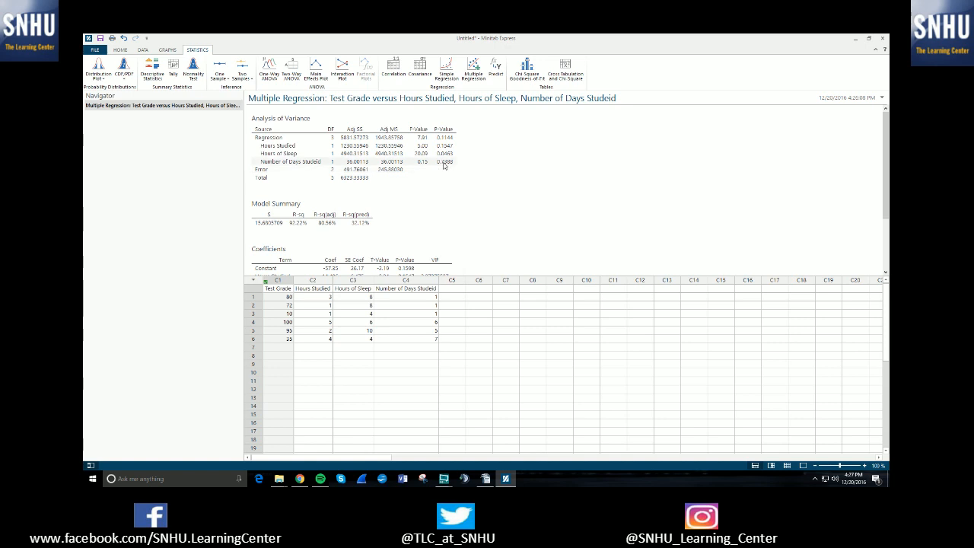
Run a reduced regression of Test Grade on Hours Studied and Hours of Sleep only
left_click(473, 70)
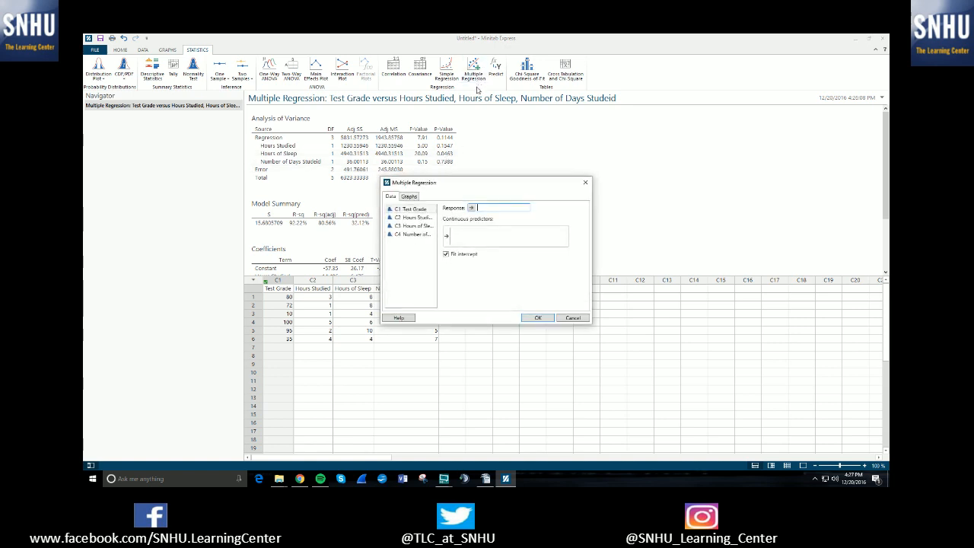
left_click(413, 208)
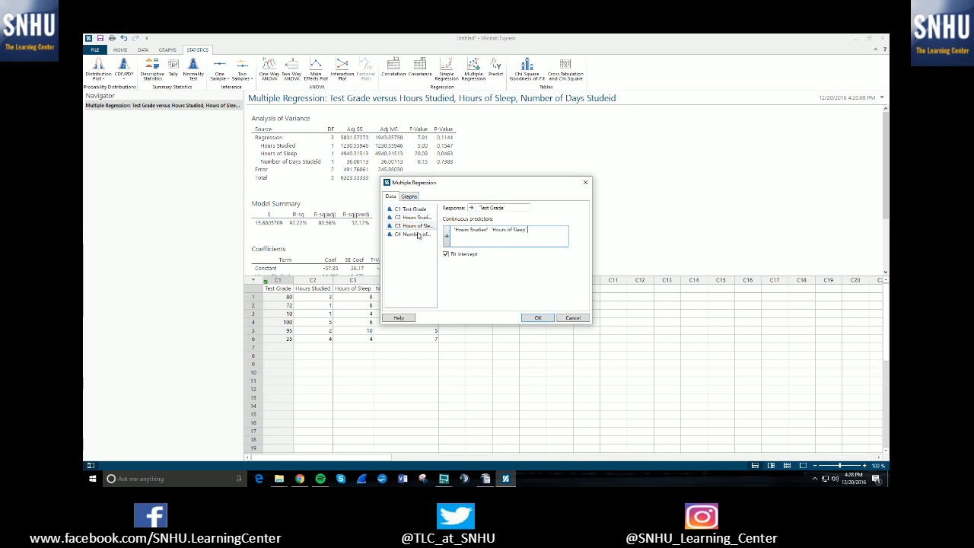
mouse_move(414, 242)
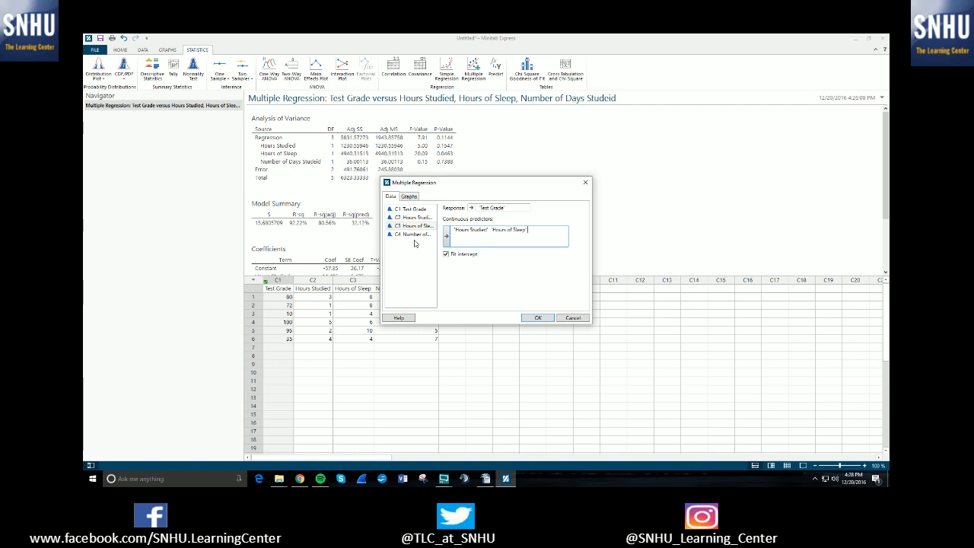
left_click(537, 318)
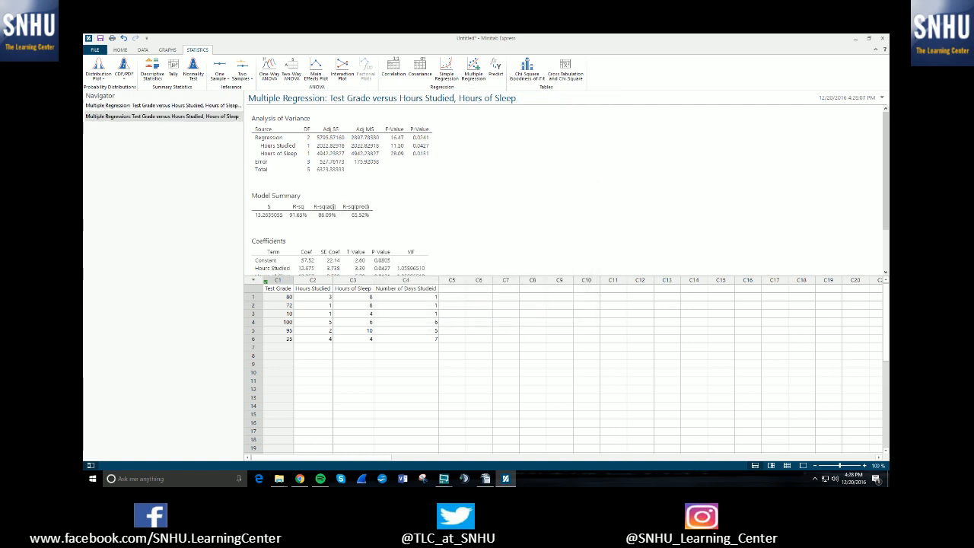
mouse_move(433, 184)
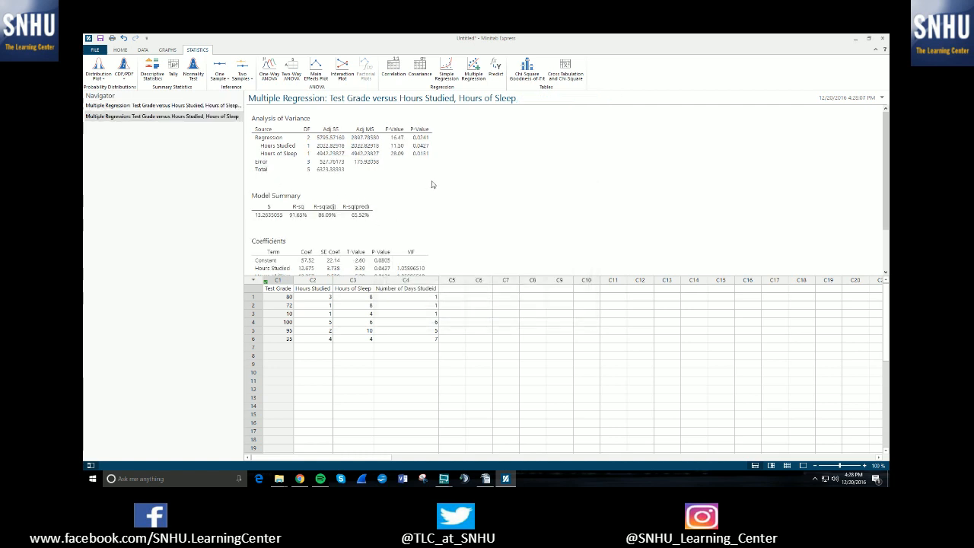
mouse_move(435, 198)
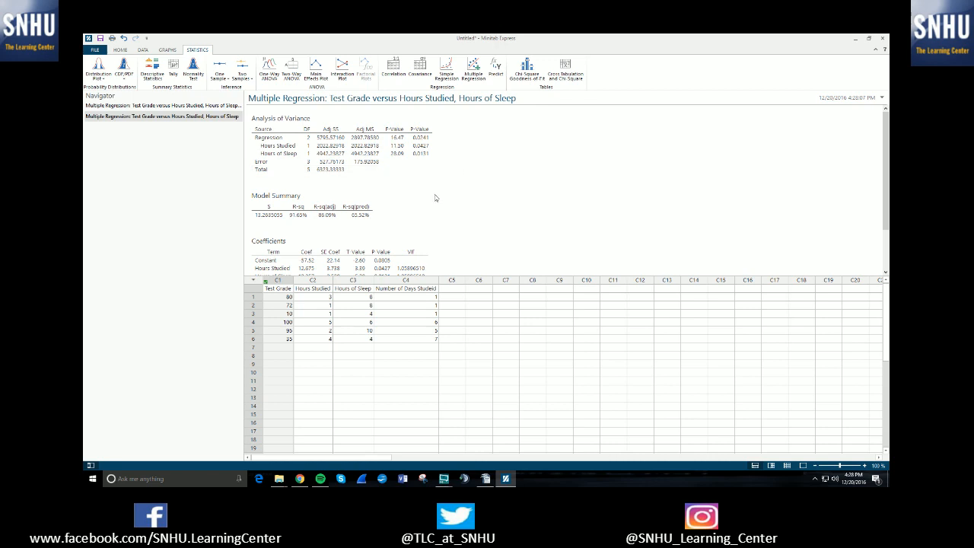
mouse_move(301, 149)
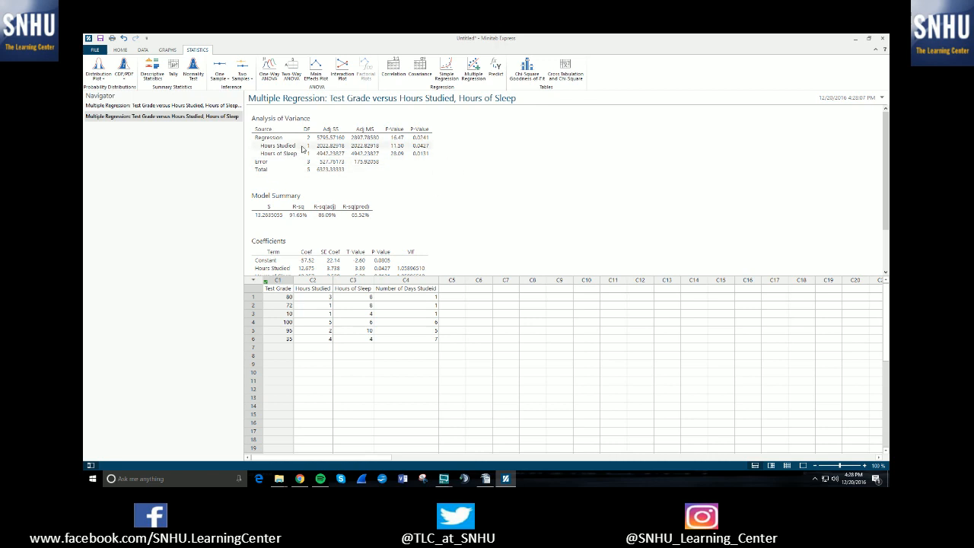
Review the reduced model output, then switch the Navigator back to the three-predictor regression results
scroll("down", 3)
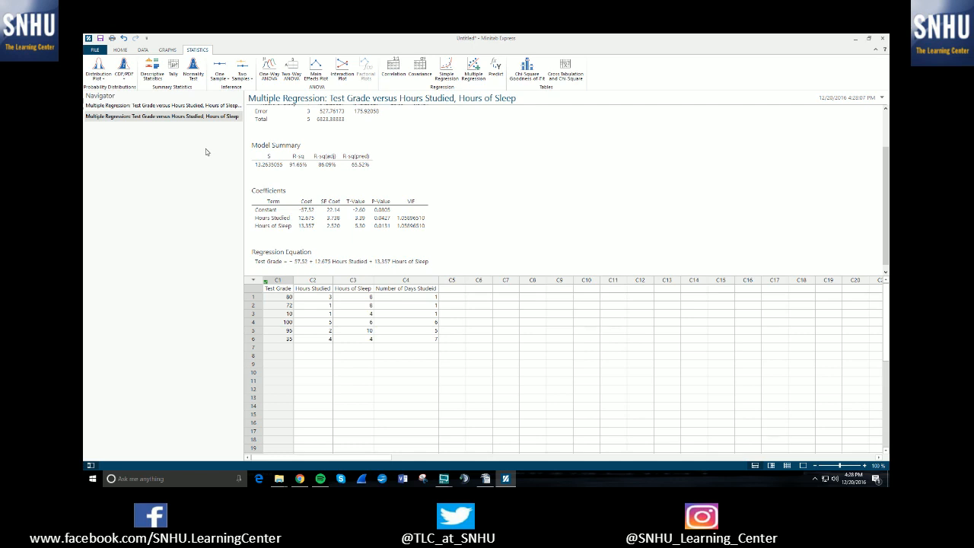
mouse_move(341, 150)
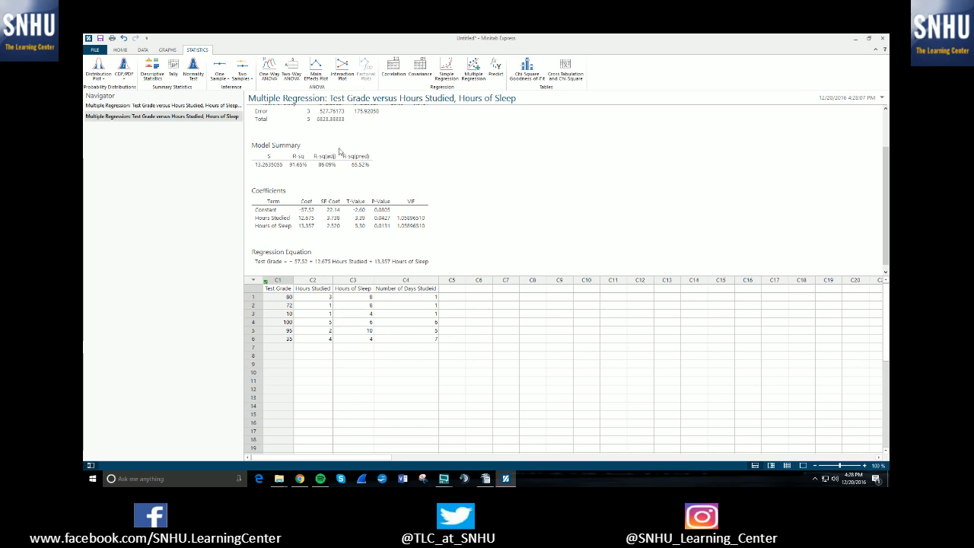
mouse_move(487, 106)
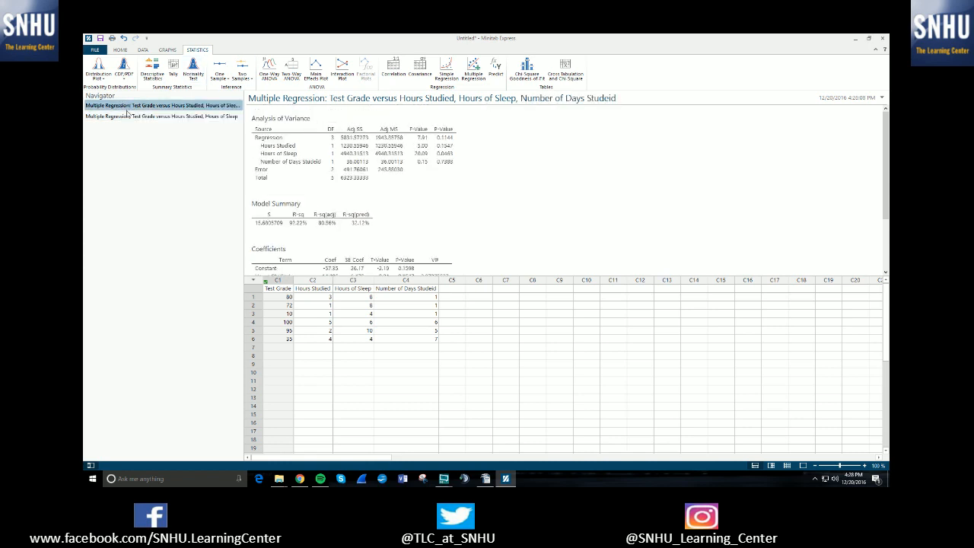
left_click(161, 116)
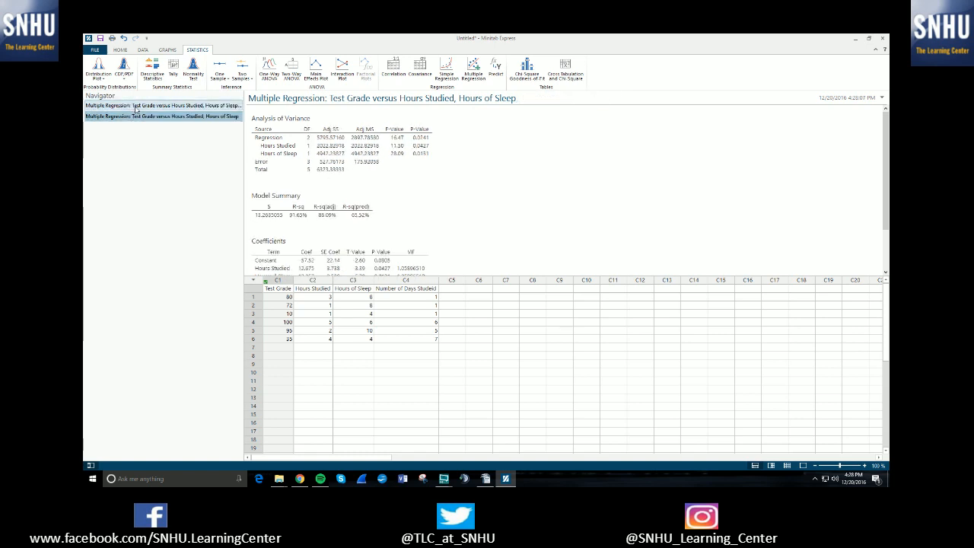
left_click(162, 105)
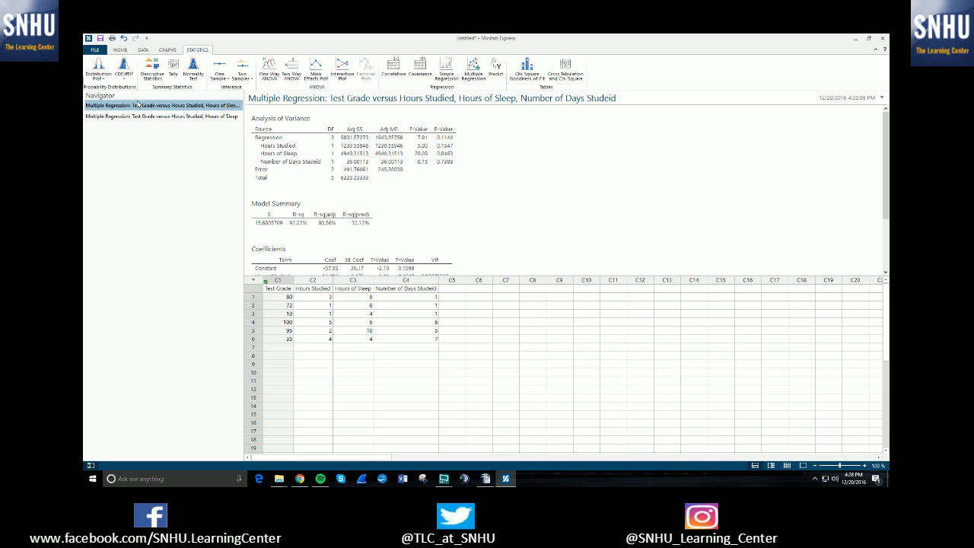
left_click(159, 116)
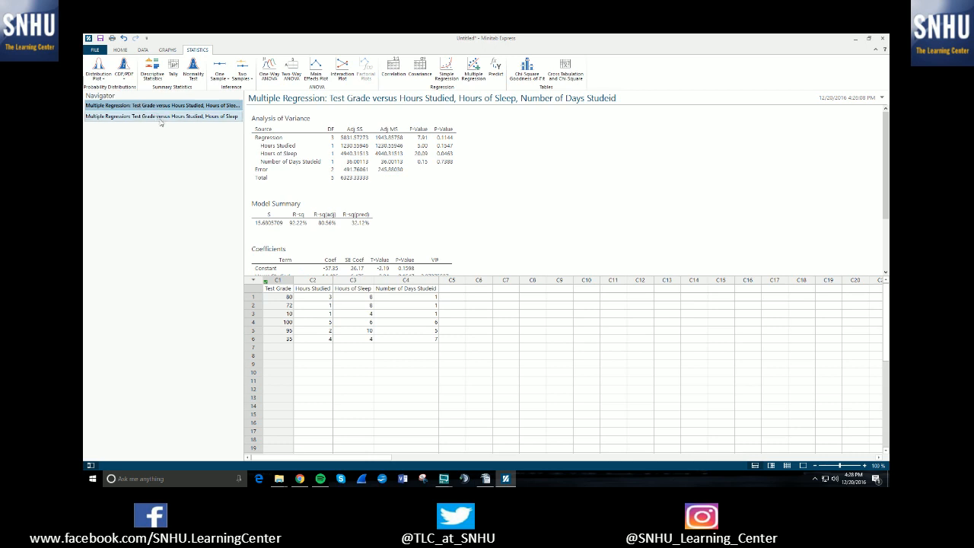